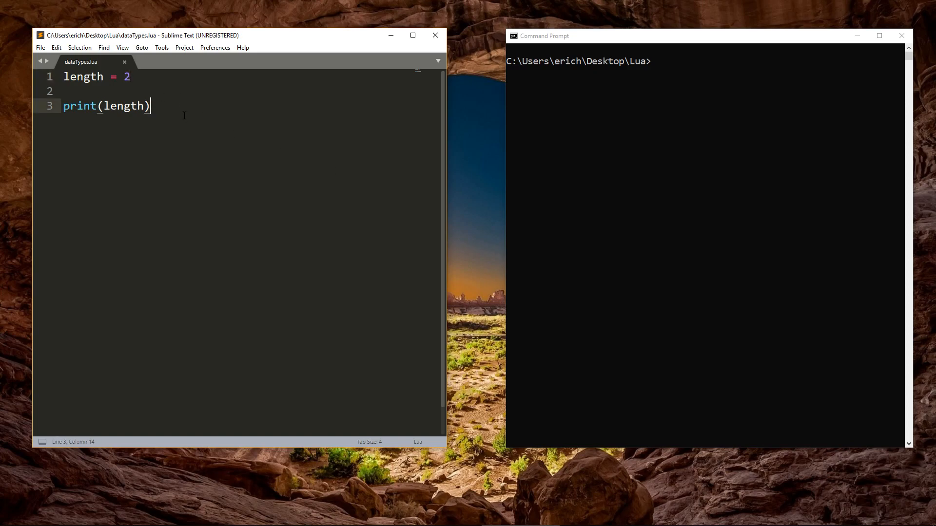
{"action": "mouse_move", "coordinate": [384, 222]}
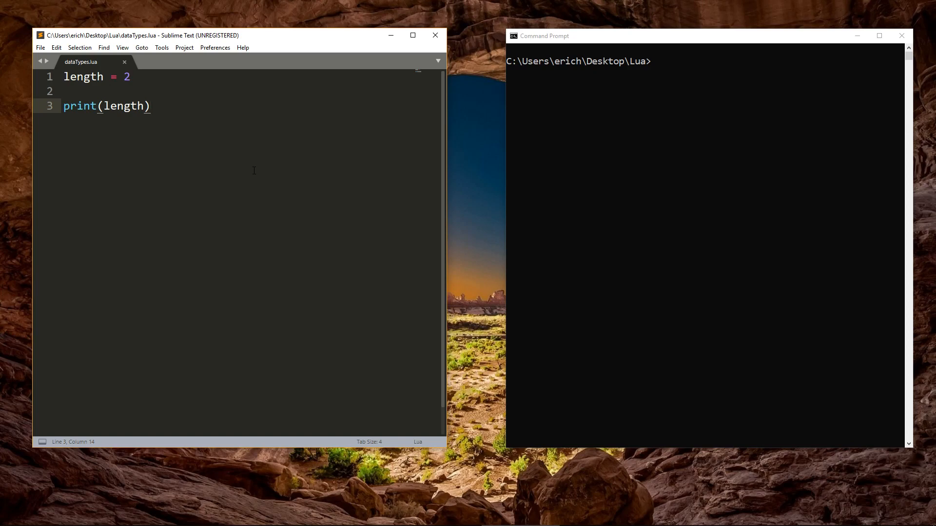
Step: Leave length unassigned, print type(length), and run 'lua datatypes.lua' to get nil
{"action": "left_click", "coordinate": [150, 106]}
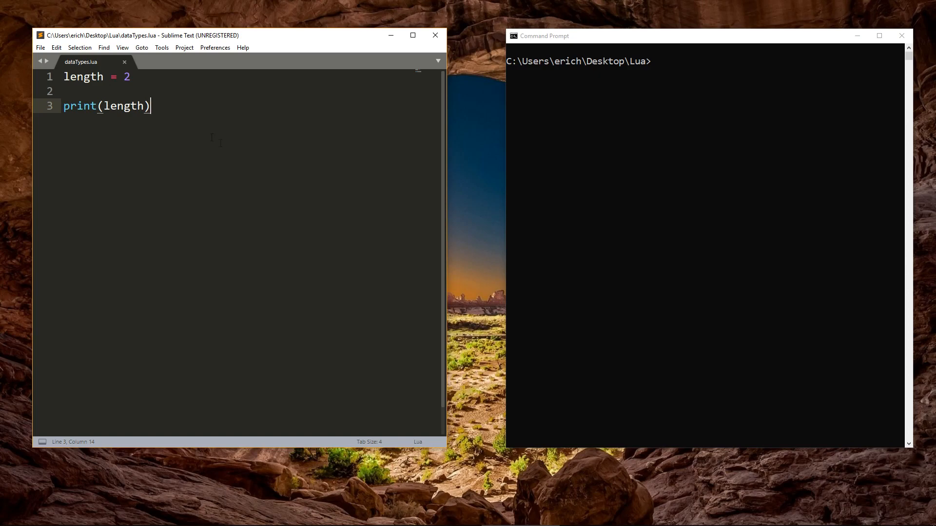
{"action": "key", "text": "backspace"}
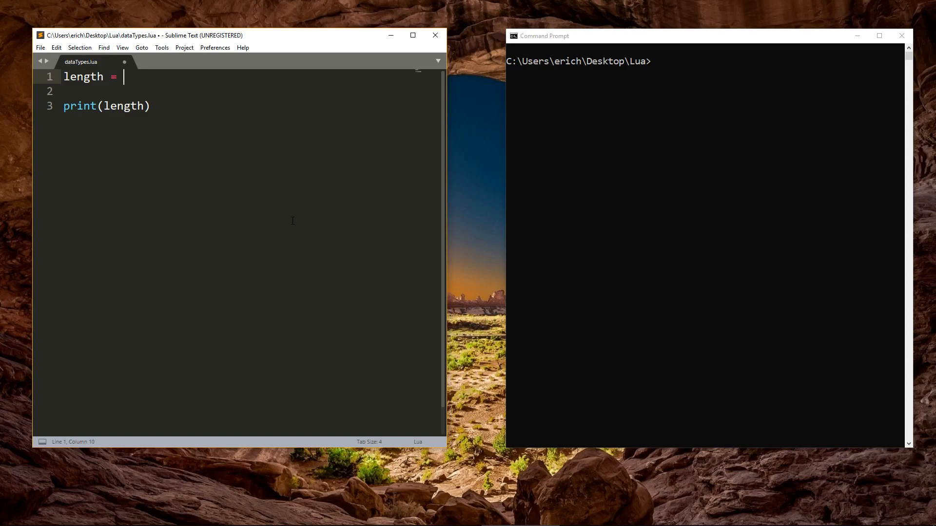
{"action": "left_click", "coordinate": [101, 105]}
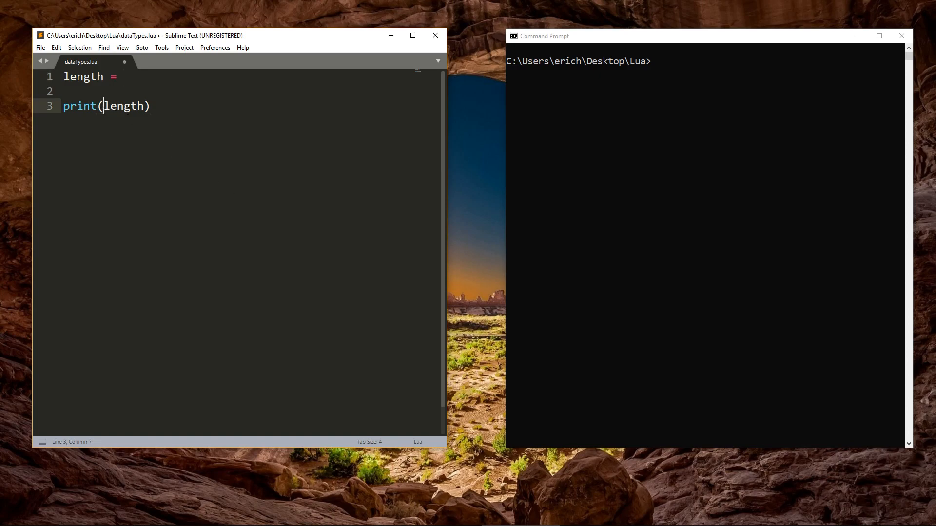
{"action": "type", "text": "type("}
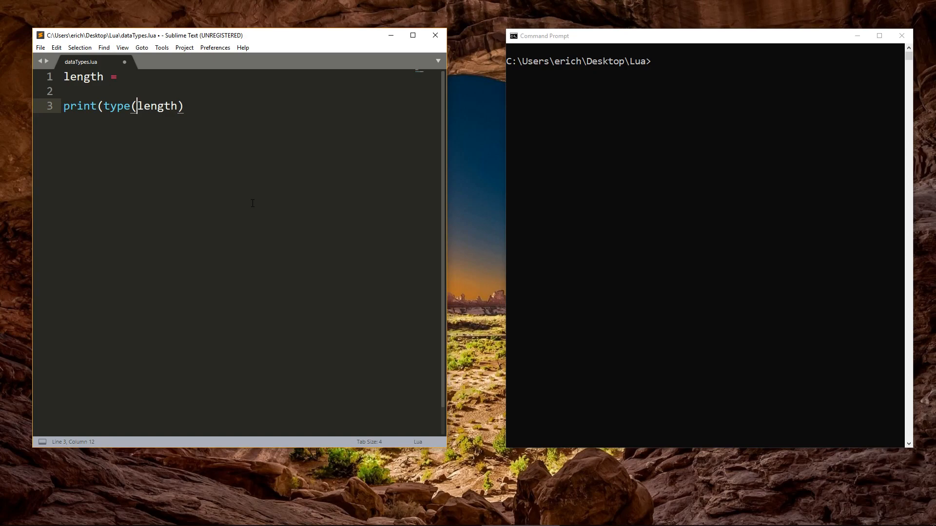
{"action": "type", "text": ")"}
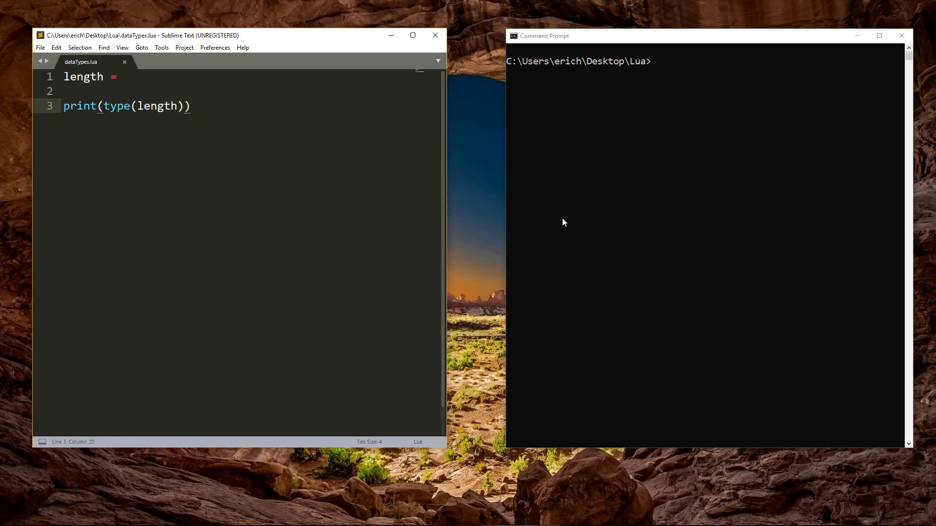
{"action": "type", "text": "lua datatypes.lua"}
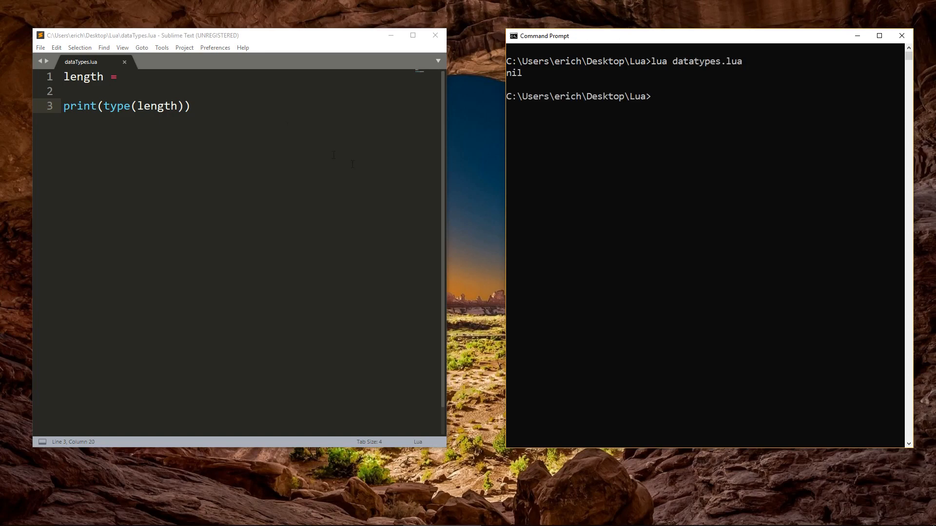
{"action": "left_click", "coordinate": [124, 76]}
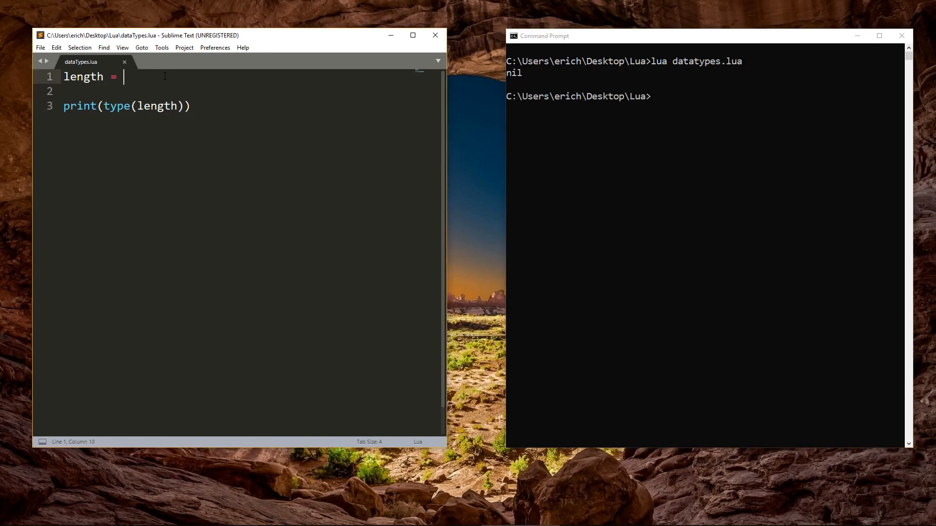
Step: Assign length = nil, then length = 2 on the next line, and rerun to get number
{"action": "type", "text": "nil"}
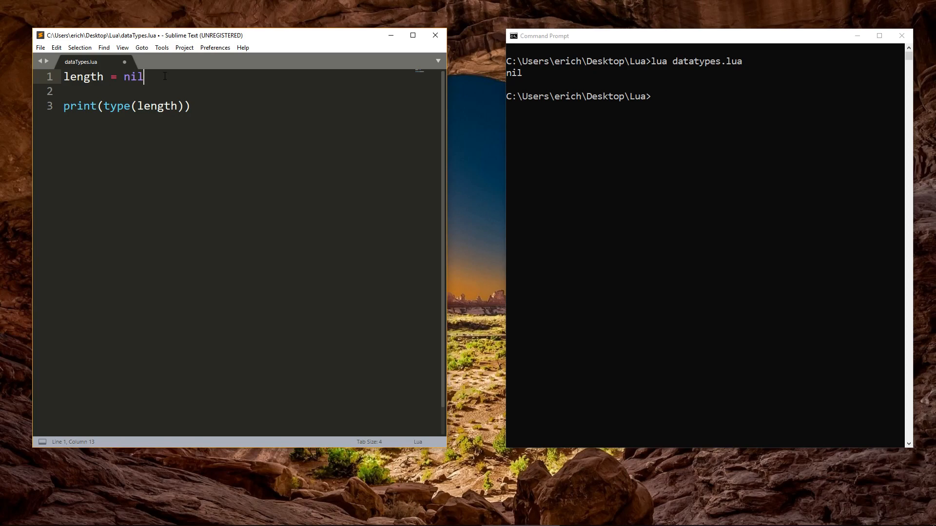
{"action": "key", "text": "enter"}
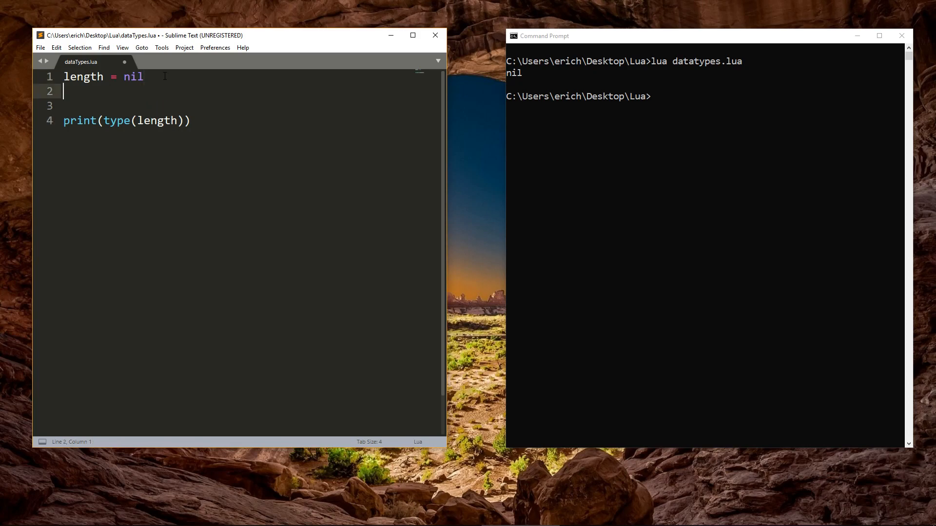
{"action": "type", "text": "length = 2"}
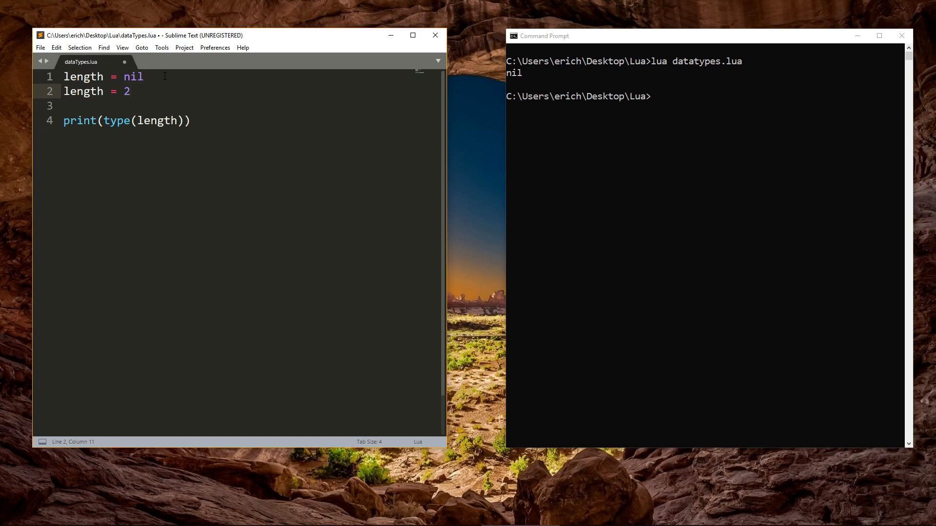
{"action": "left_click", "coordinate": [129, 91]}
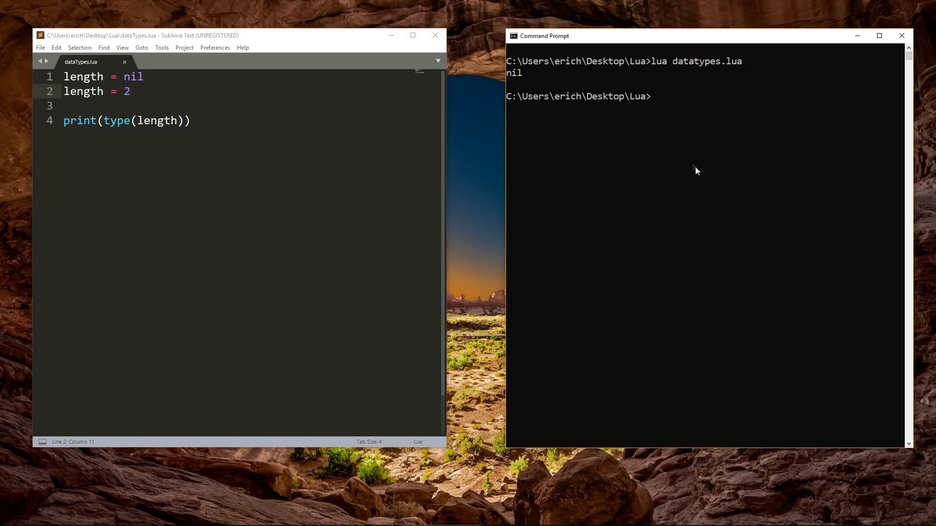
{"action": "mouse_move", "coordinate": [525, 241]}
{"action": "type", "text": "lua datatypes.lua"}
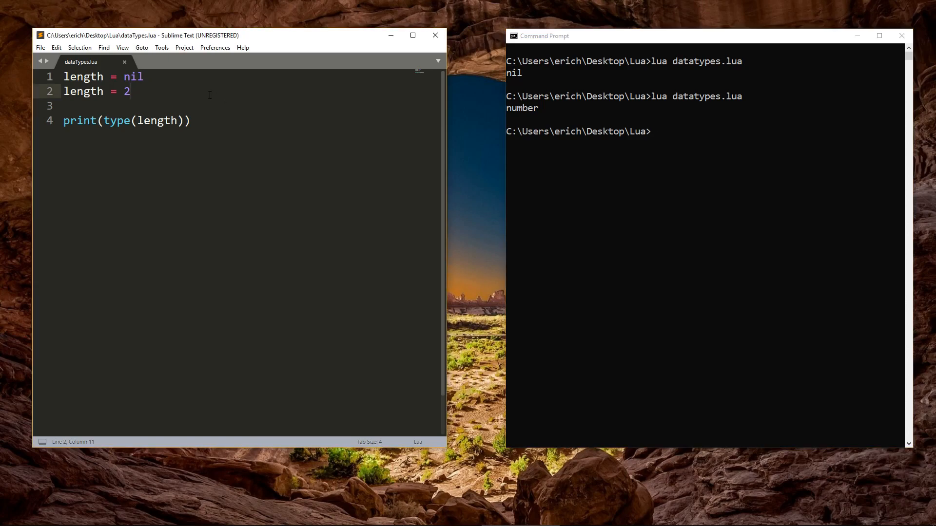
Step: Add 'length = nil' as a third line, rerun for nil, then clear the console with cls
{"action": "type", "text": "length ="}
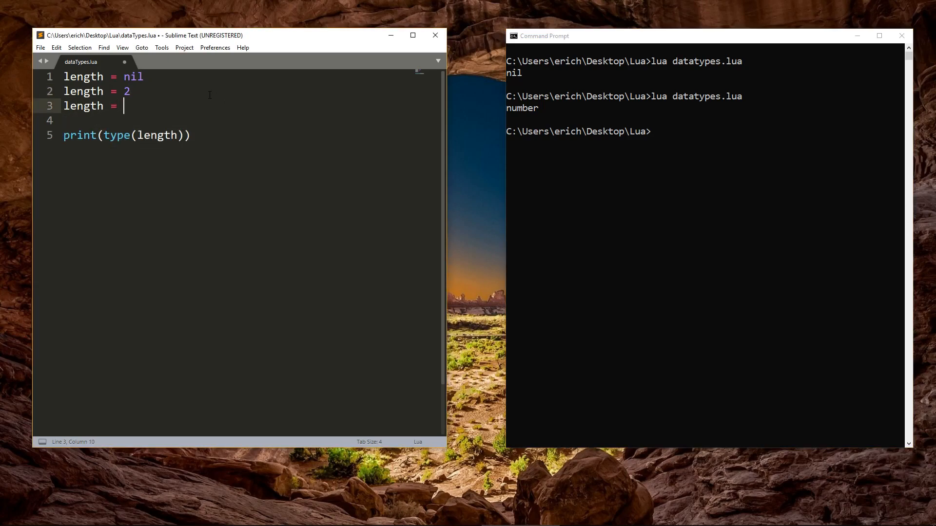
{"action": "type", "text": "nil"}
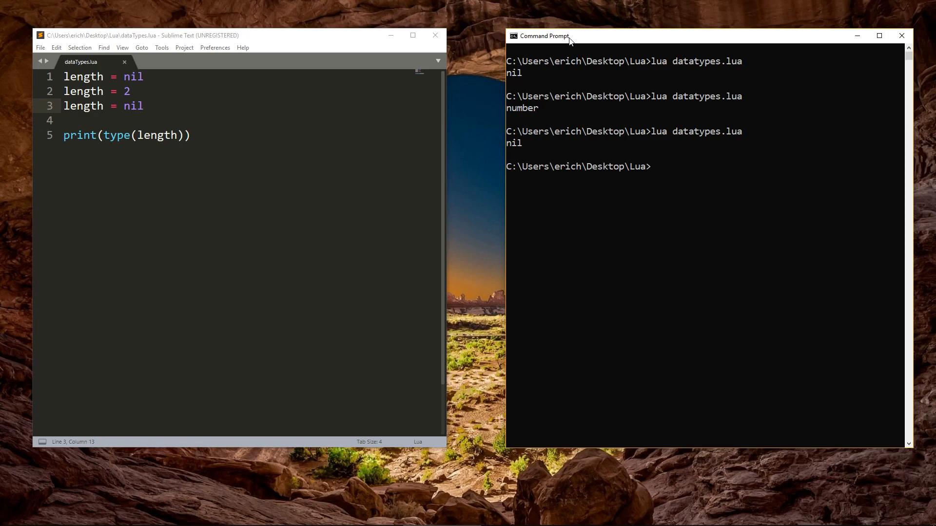
{"action": "type", "text": "cls"}
{"action": "left_click", "coordinate": [251, 77]}
{"action": "type", "text": "swi"}
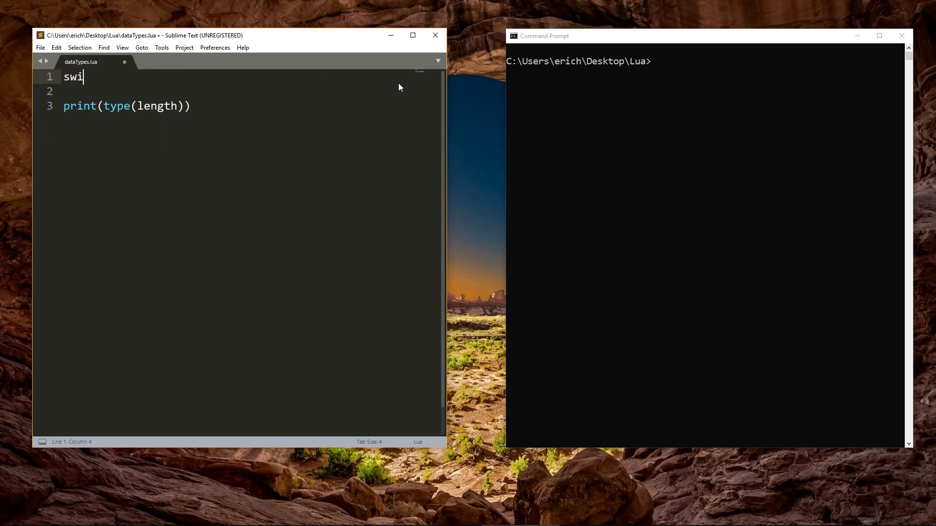
Step: Define 'switch = false', print type(switch) then switch, showing boolean and false, and clear the console
{"action": "type", "text": "tch ="}
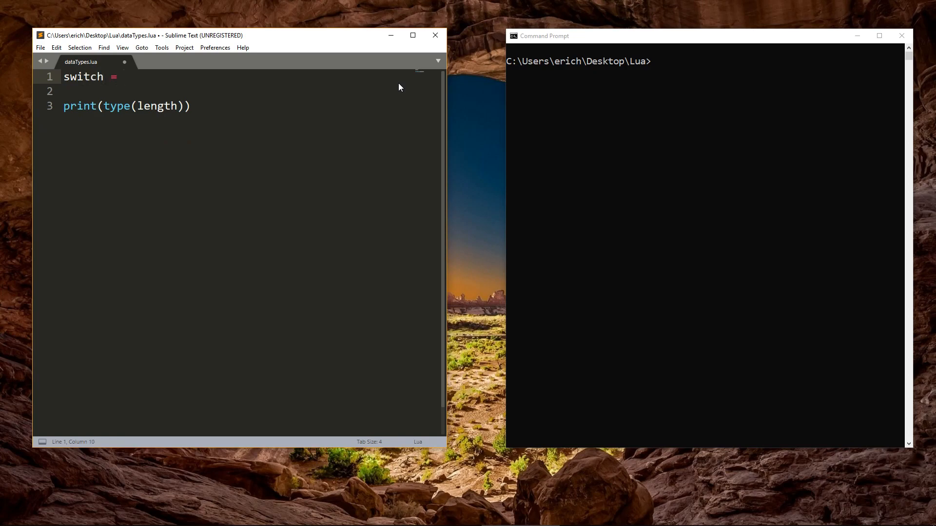
{"action": "type", "text": "true"}
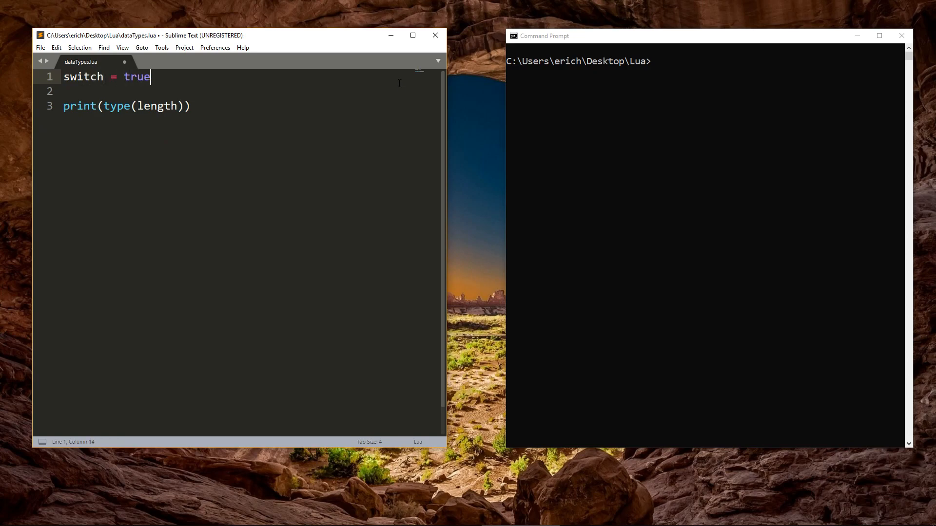
{"action": "type", "text": "false"}
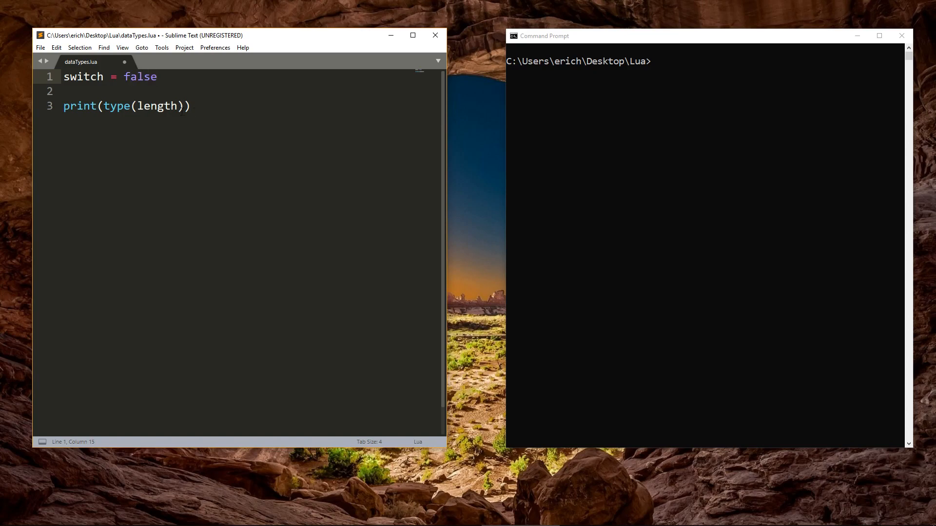
{"action": "type", "text": "swit"}
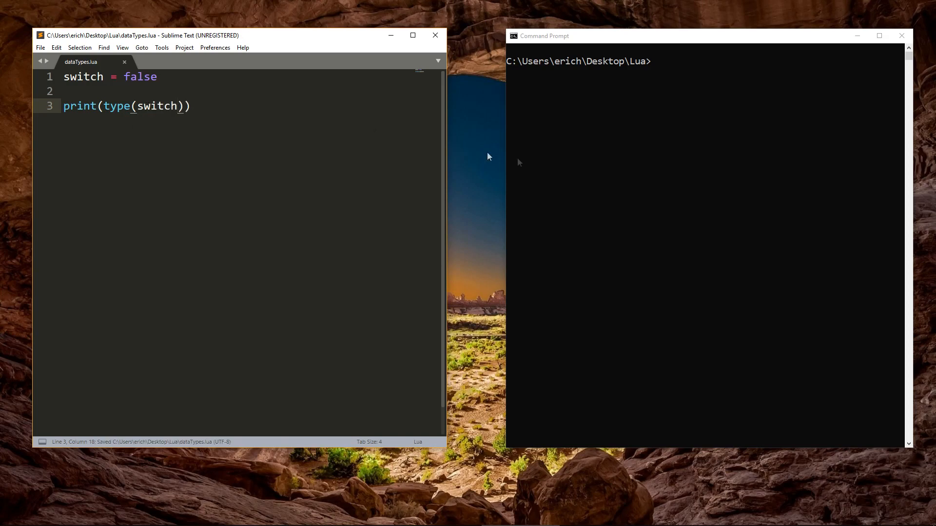
{"action": "type", "text": "cls"}
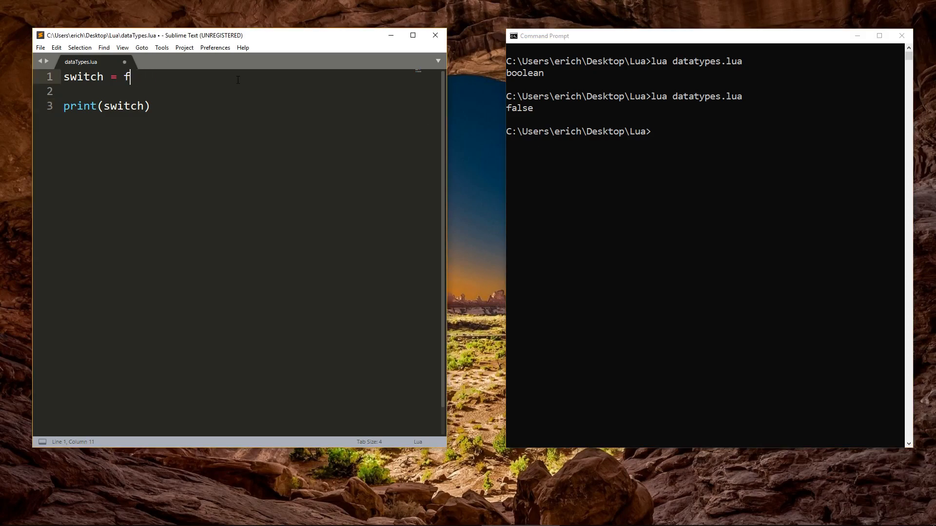
Step: Set switch to true, run to print true, then replace the value with empty quotes
{"action": "type", "text": "rue"}
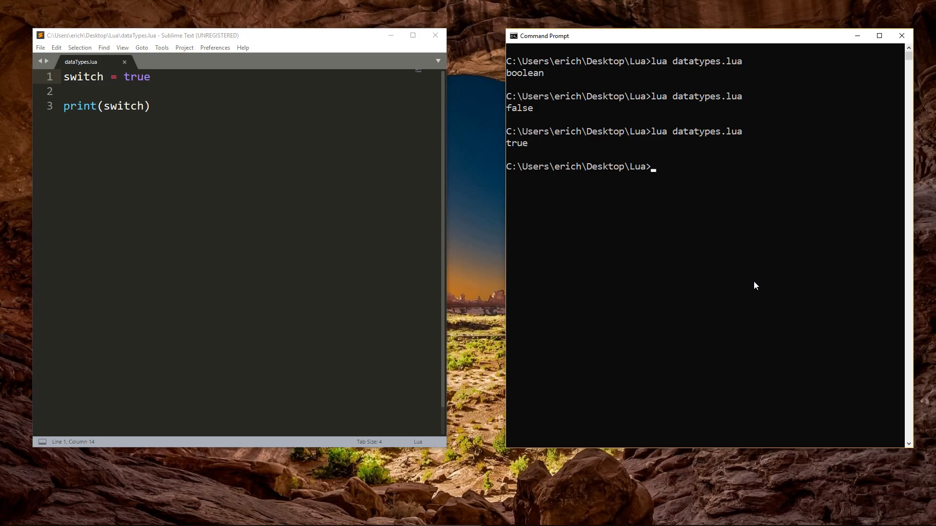
{"action": "left_click", "coordinate": [152, 76]}
{"action": "type", "text": "0"}
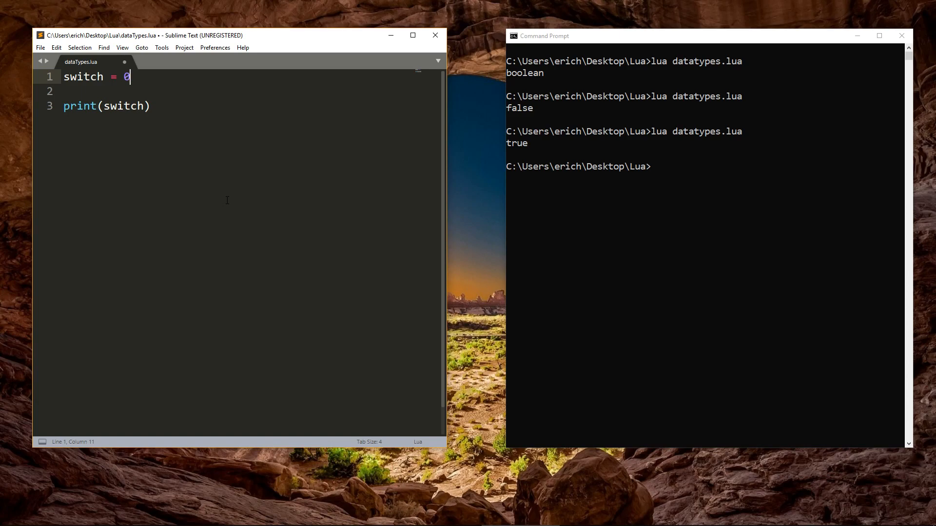
{"action": "type", "text": "\"\""}
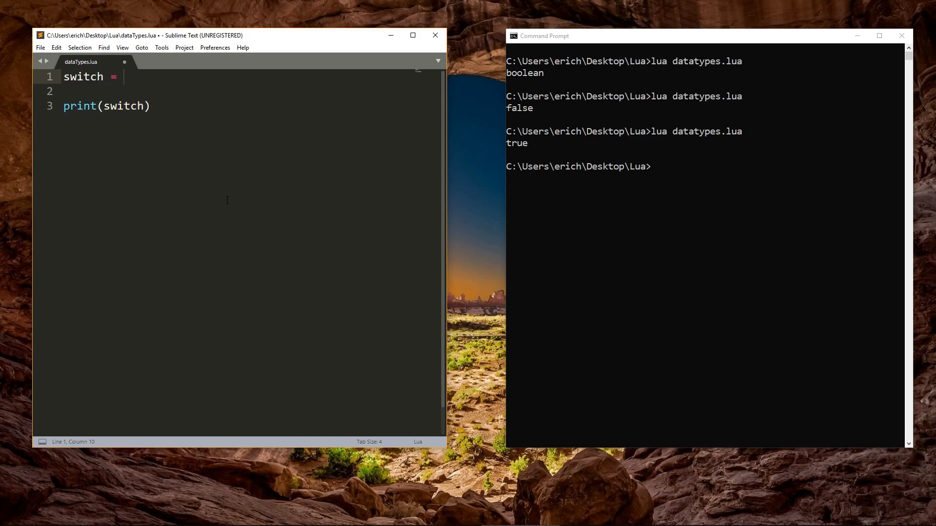
Step: Set switch = 2 with print(type(switch)) reporting number, try 2.0, then empty the value to ""
{"action": "type", "text": "2"}
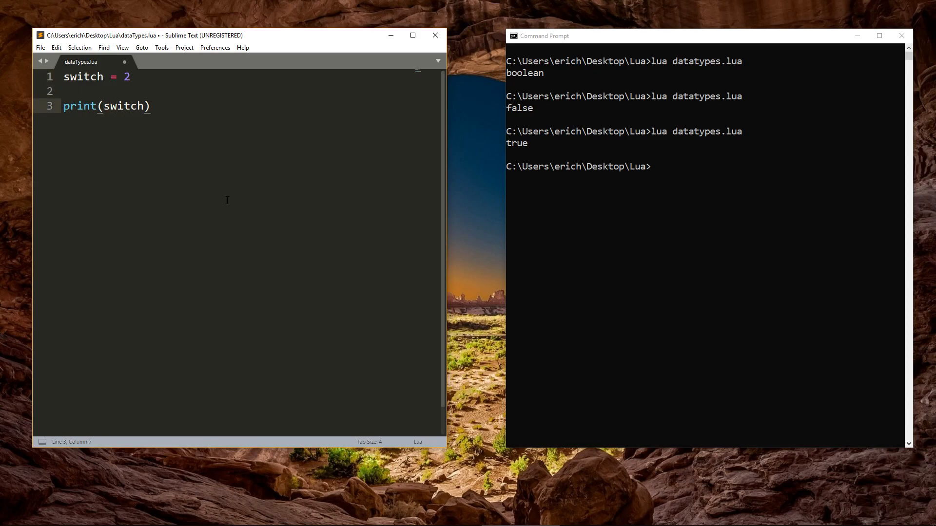
{"action": "type", "text": "type("}
{"action": "left_click", "coordinate": [706, 167]}
{"action": "type", "text": "lua datatypes.lua"}
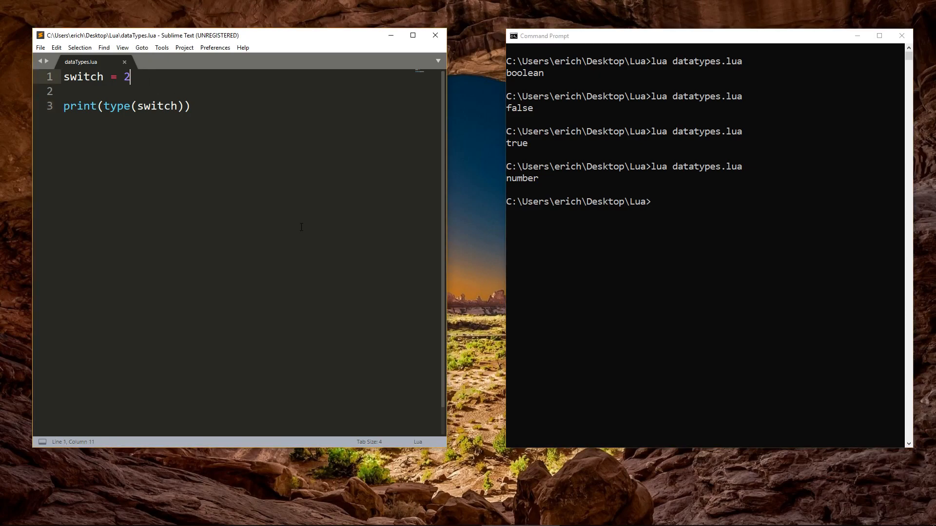
{"action": "type", "text": ".0"}
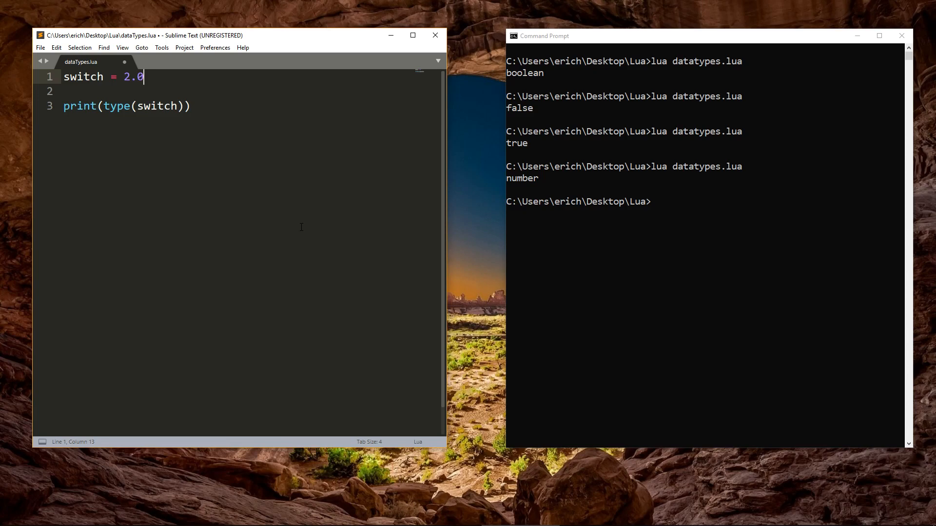
{"action": "key", "text": "BackSpace"}
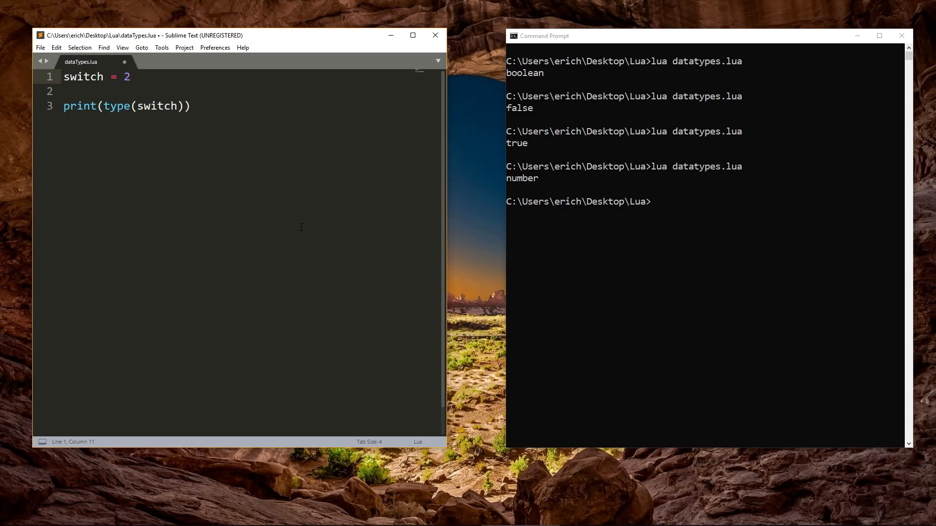
{"action": "key", "text": "Backspace"}
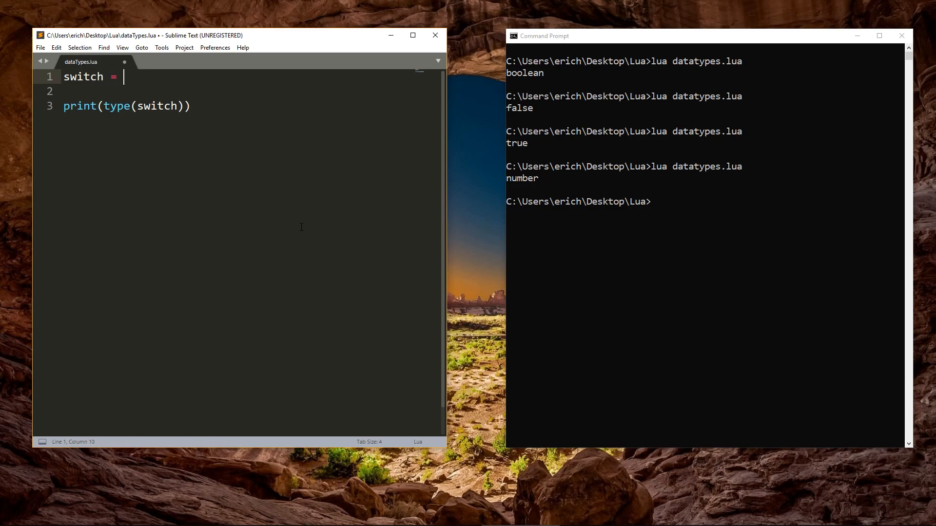
{"action": "type", "text": "\"\""}
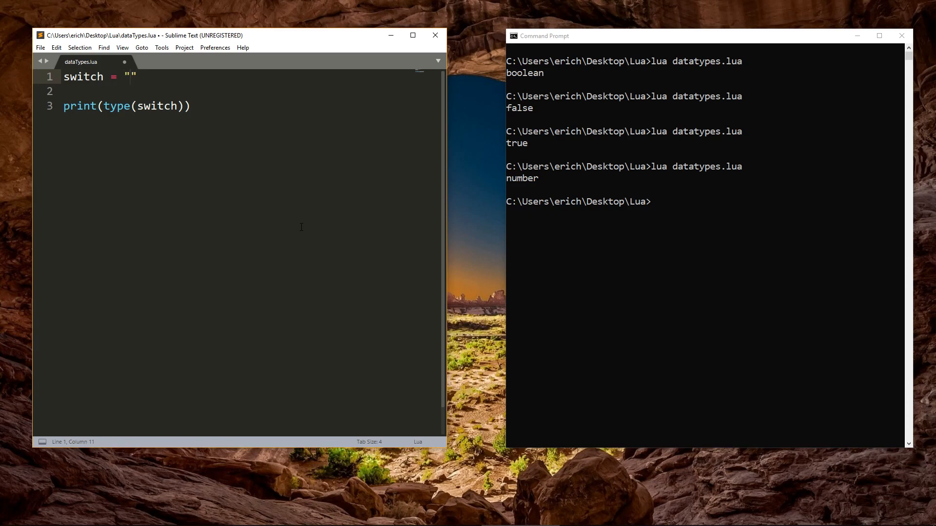
Step: Make switch the string "Hello World", save, and run 'lua datatypes.lua'
{"action": "type", "text": "Hello W"}
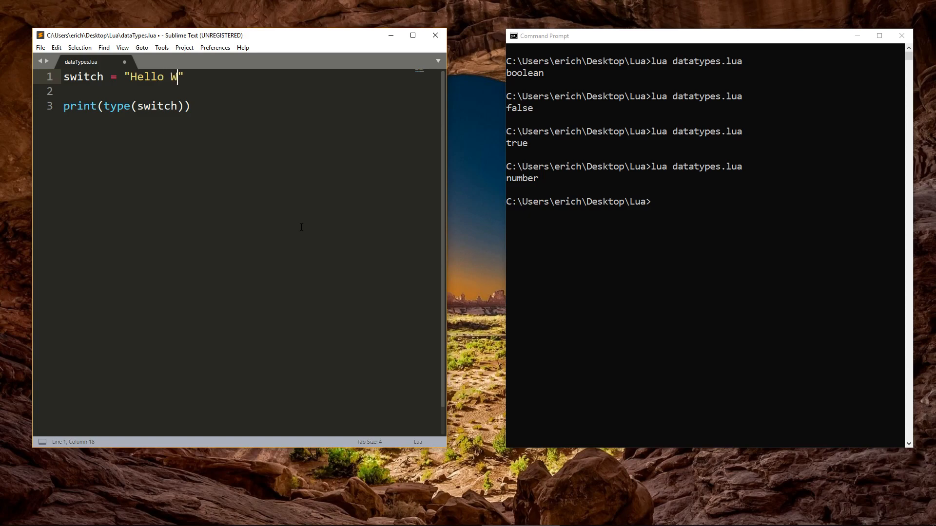
{"action": "type", "text": "orld"}
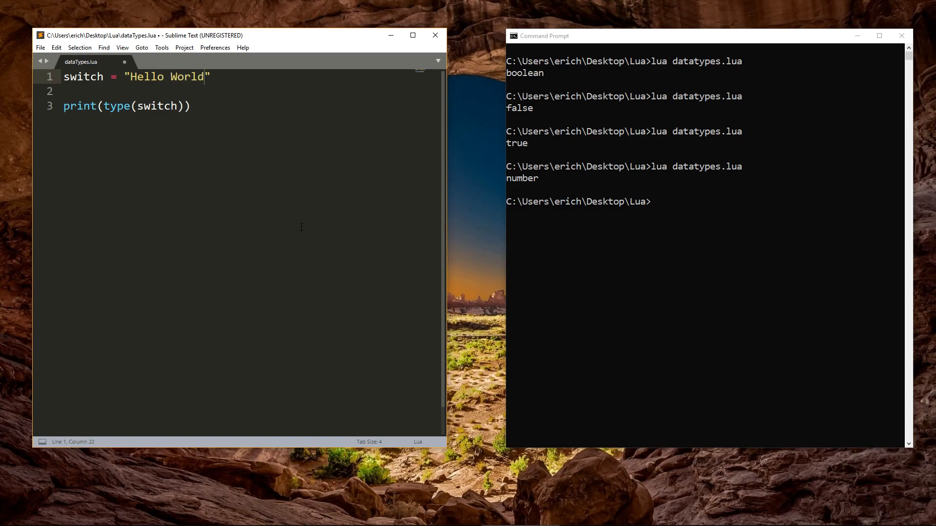
{"action": "key", "text": "ctrl+s"}
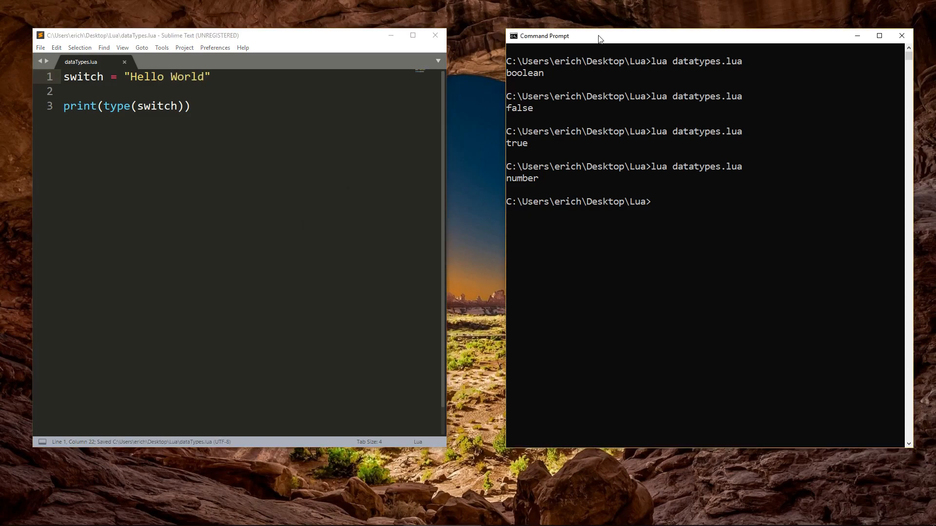
{"action": "type", "text": "lua datatypes.lua"}
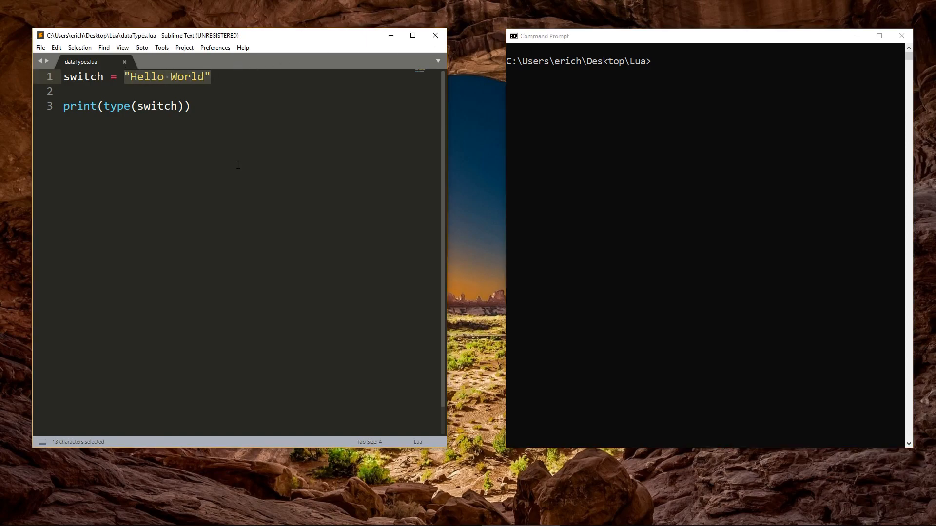
Step: Set switch to '' and wrap the type print in a print_type function ending with end
{"action": "type", "text": "'"}
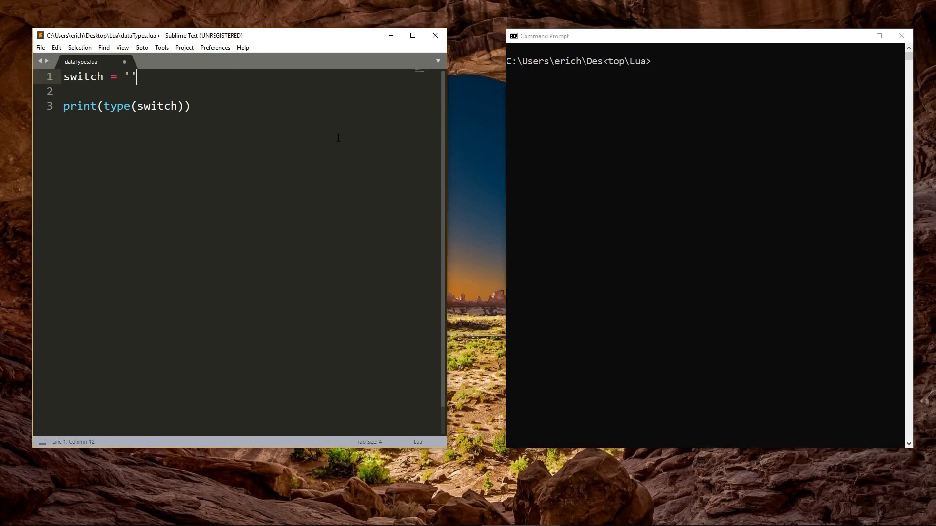
{"action": "type", "text": "function"}
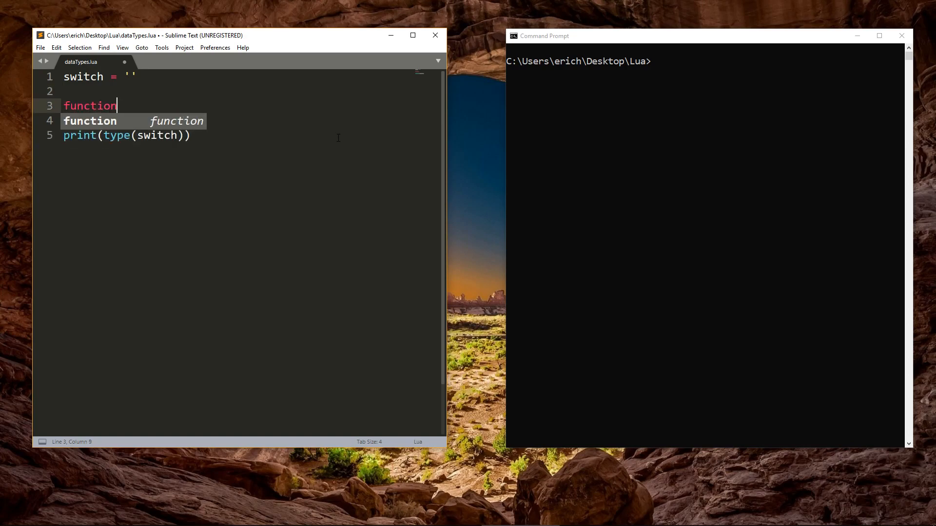
{"action": "type", "text": "print_"}
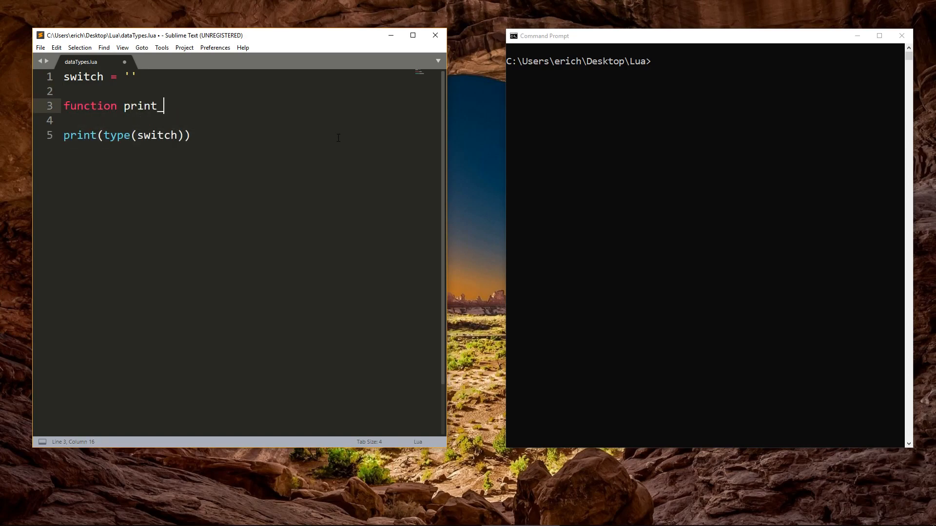
{"action": "type", "text": "type()"}
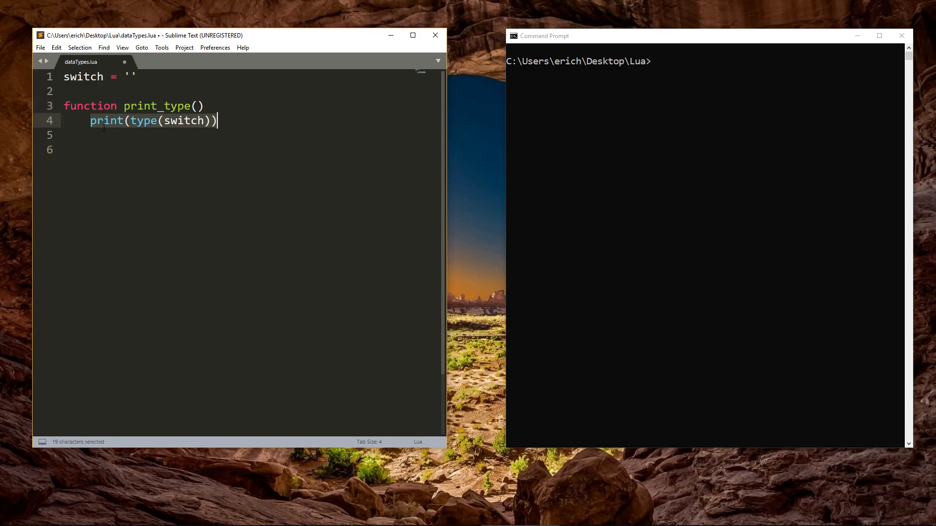
{"action": "type", "text": "end"}
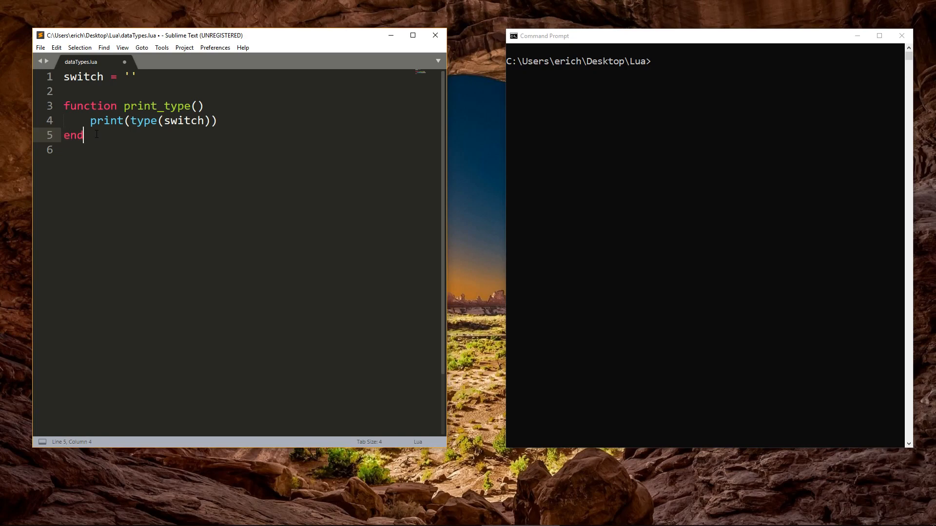
Step: Call print_type() twice via autocomplete, save, and clear the console with cls
{"action": "type", "text": "print_type("}
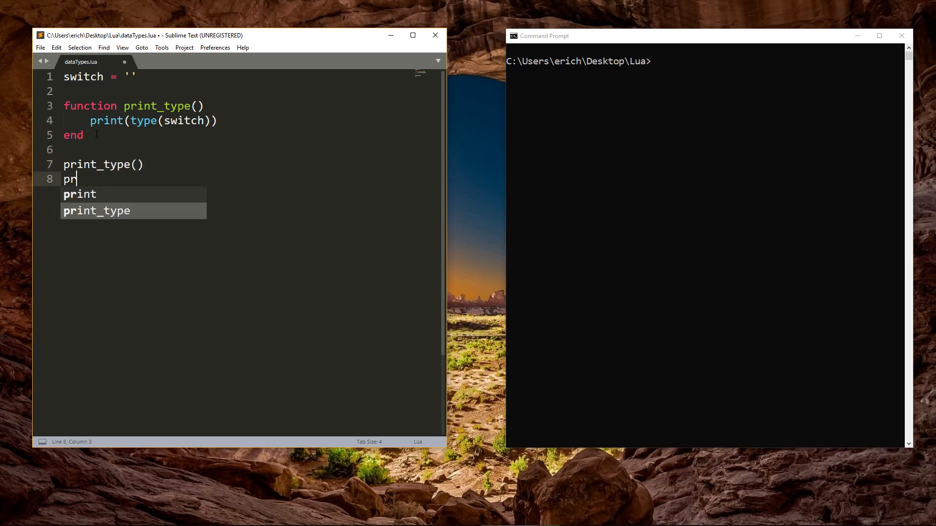
{"action": "key", "text": "Tab"}
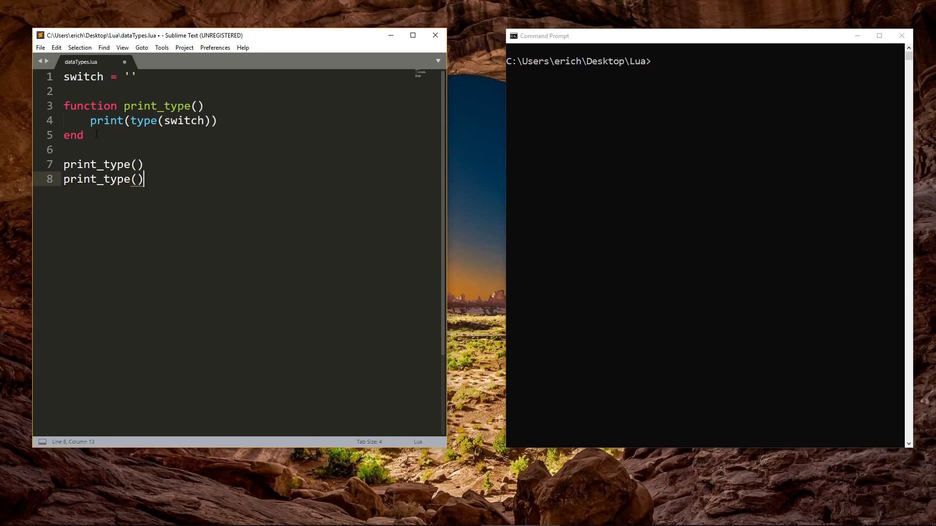
{"action": "key", "text": "ctrl+s"}
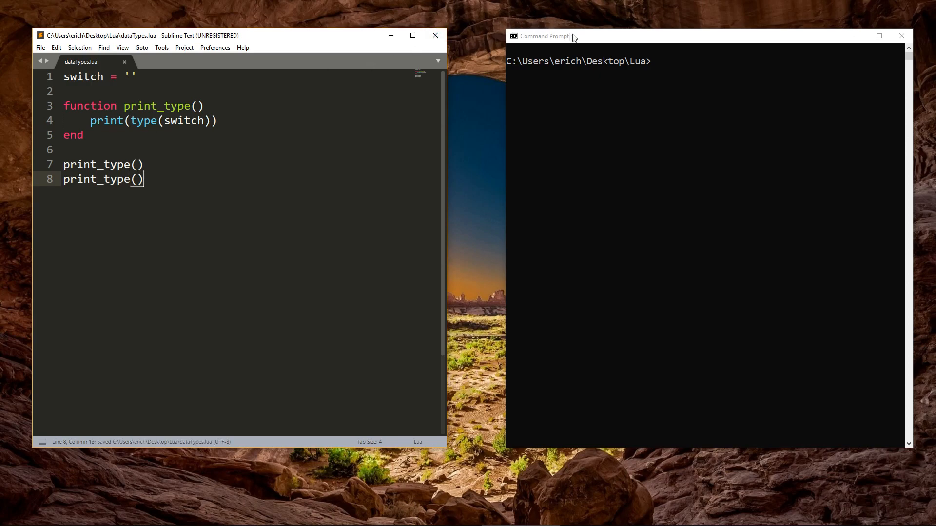
{"action": "type", "text": "cls"}
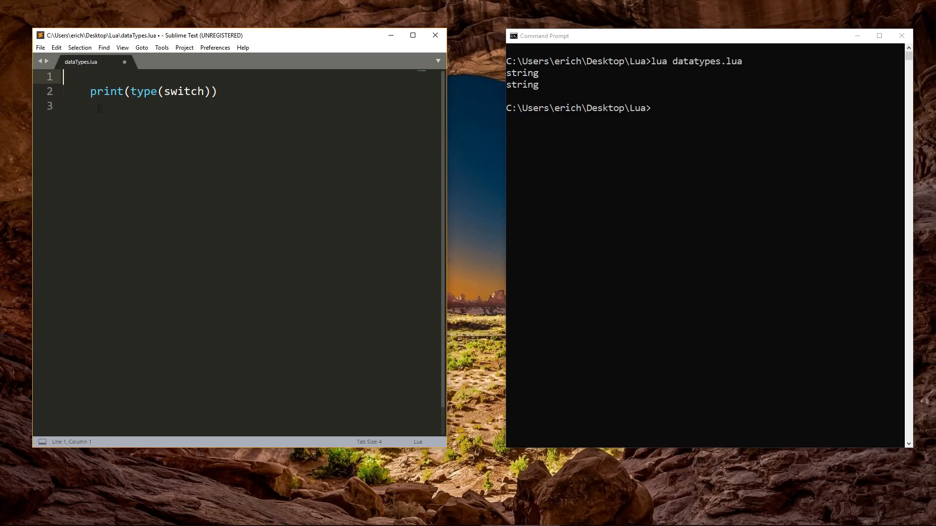
Step: Unindent the print line and create city = {} with city.name = "Seattle"
{"action": "key", "text": "Backspace"}
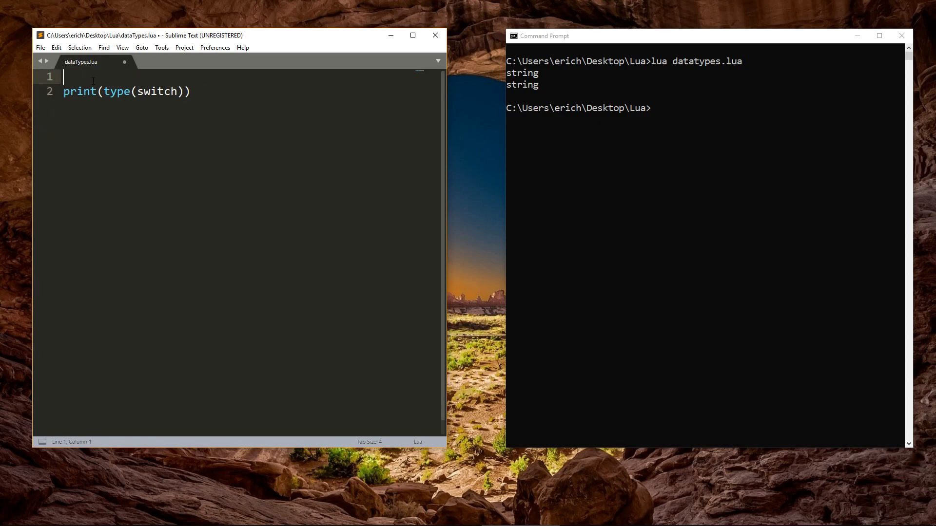
{"action": "type", "text": "city ="}
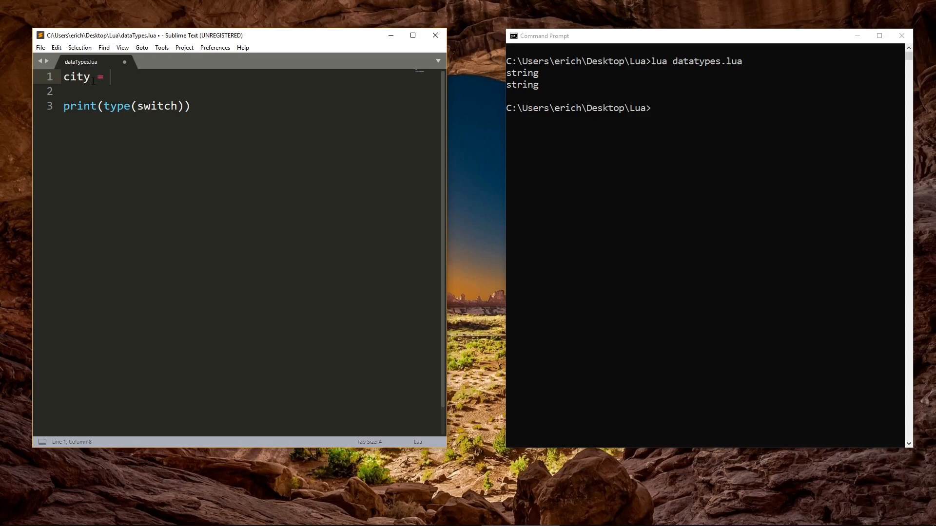
{"action": "type", "text": "{}"}
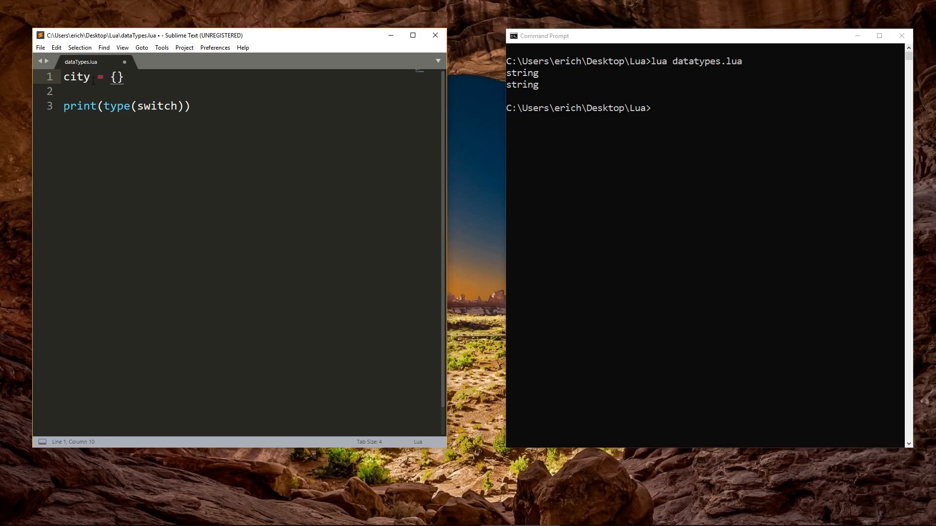
{"action": "type", "text": "city"}
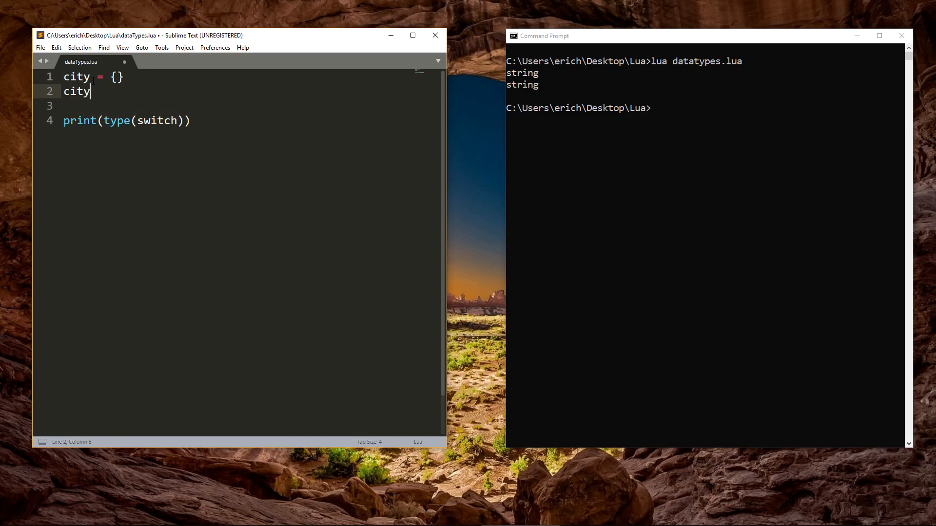
{"action": "type", "text": ".name ="}
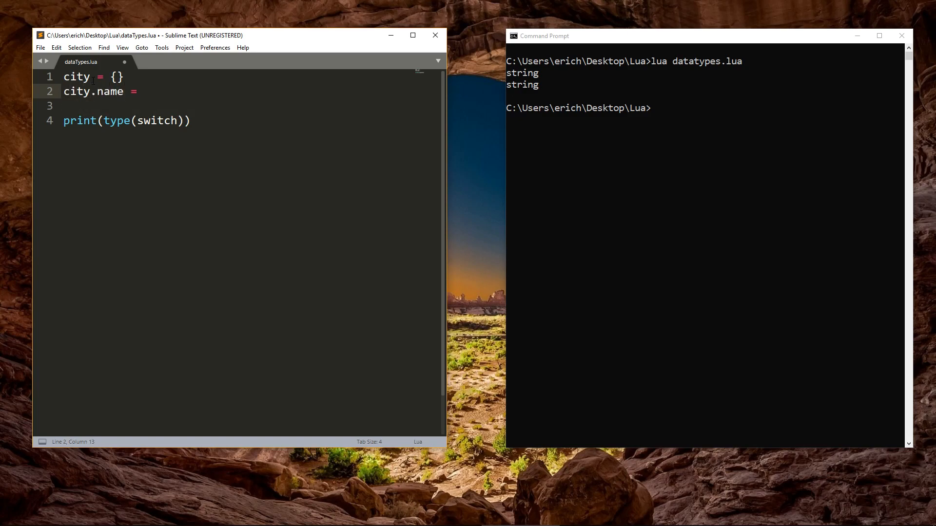
{"action": "type", "text": "\"Seattle\""}
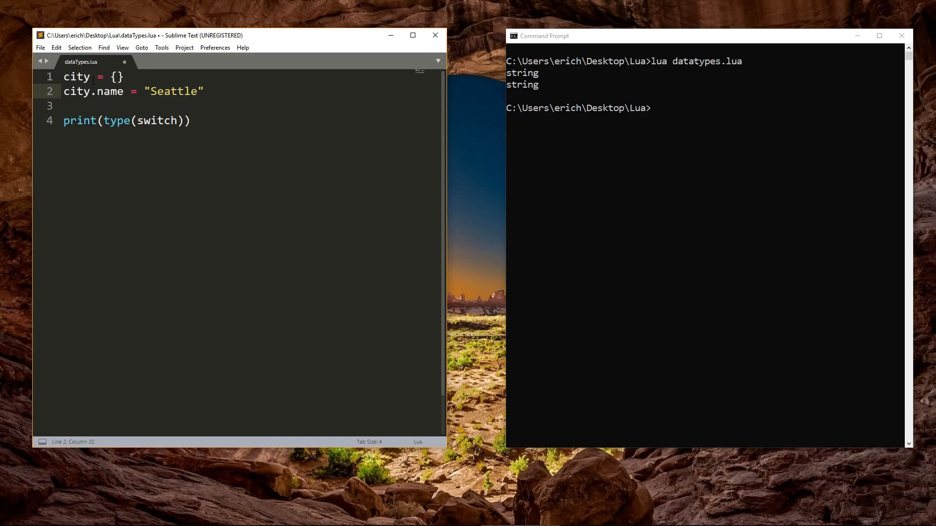
Step: Add city.population = 735000 below the name line
{"action": "type", "text": "c"}
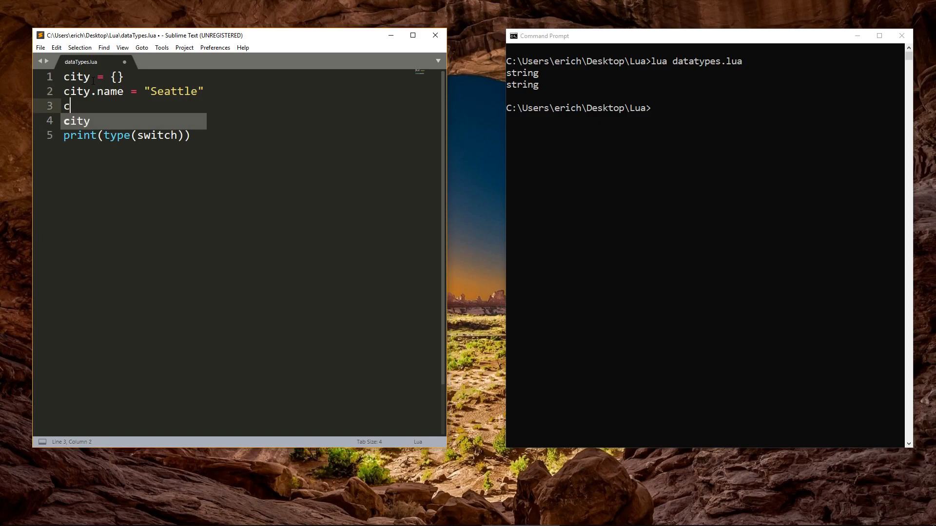
{"action": "type", "text": "ity.popul"}
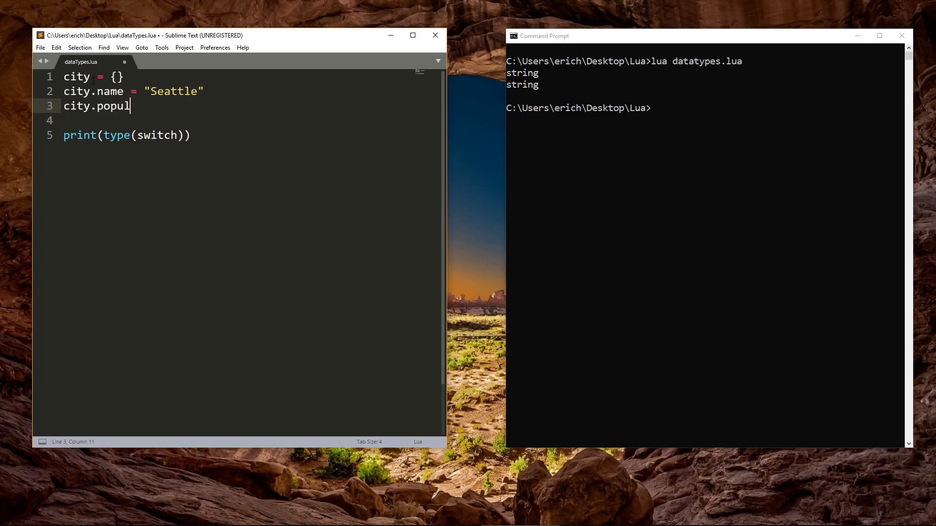
{"action": "type", "text": "ation ="}
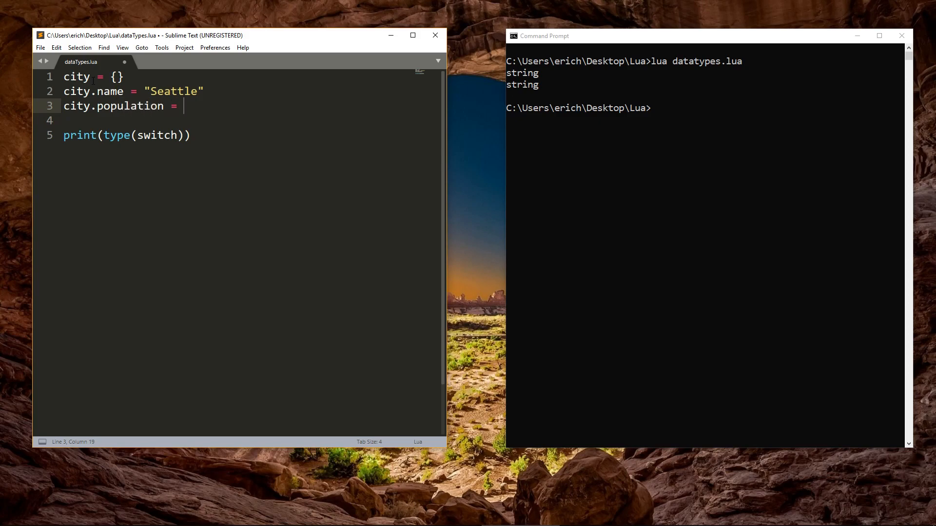
{"action": "type", "text": "7"}
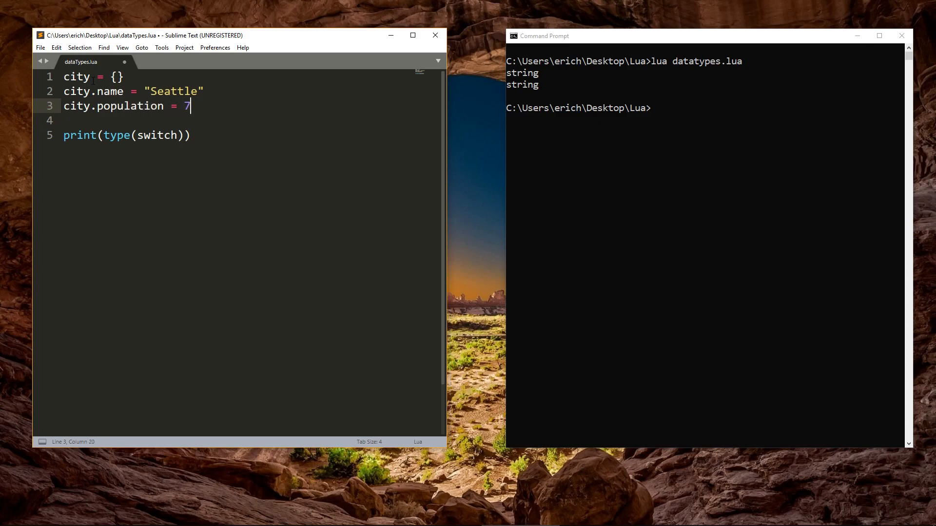
{"action": "type", "text": "35000"}
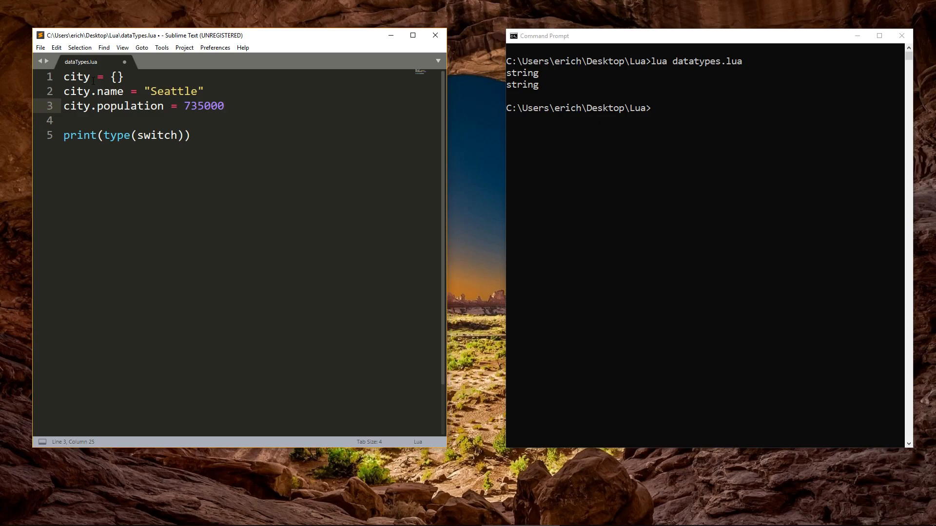
{"action": "left_click", "coordinate": [225, 105]}
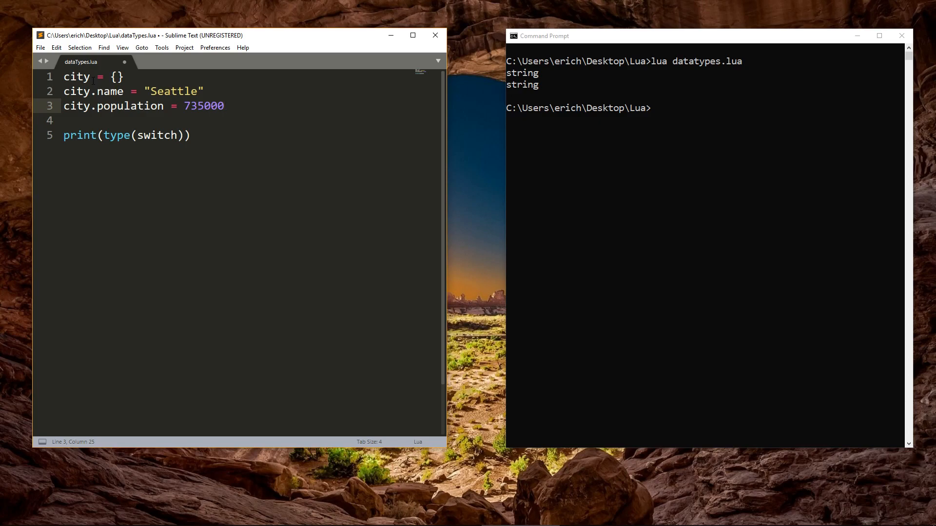
{"action": "left_click", "coordinate": [224, 105]}
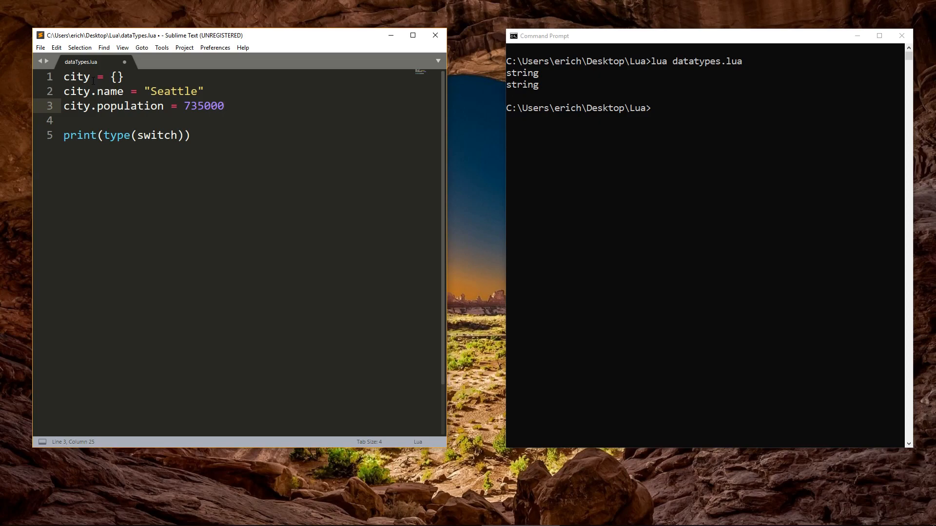
{"action": "left_click", "coordinate": [225, 106]}
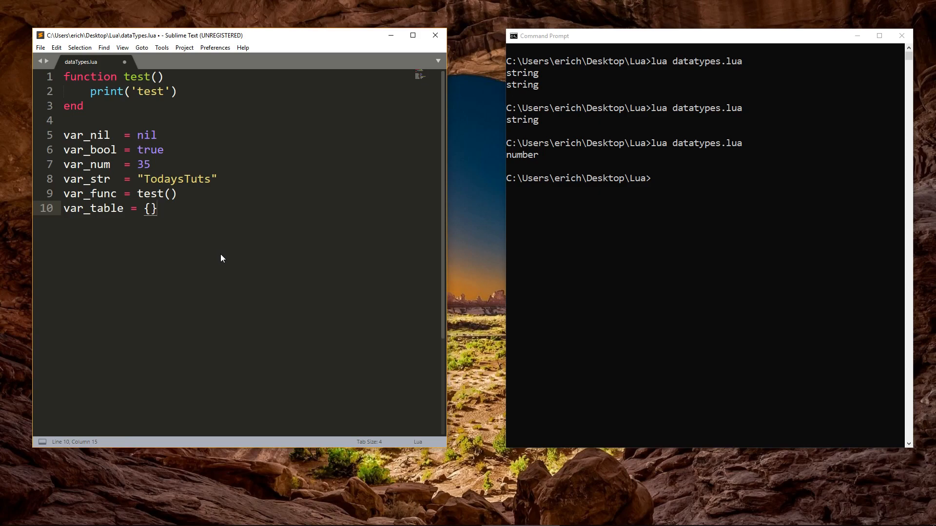
Step: Place the cursor at the end of the var_bool line in the final listing
{"action": "left_click", "coordinate": [162, 149]}
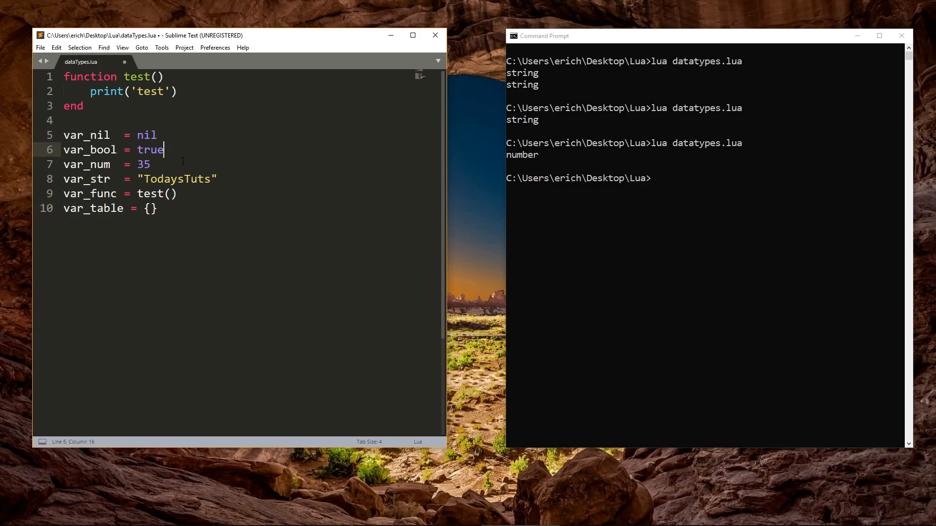